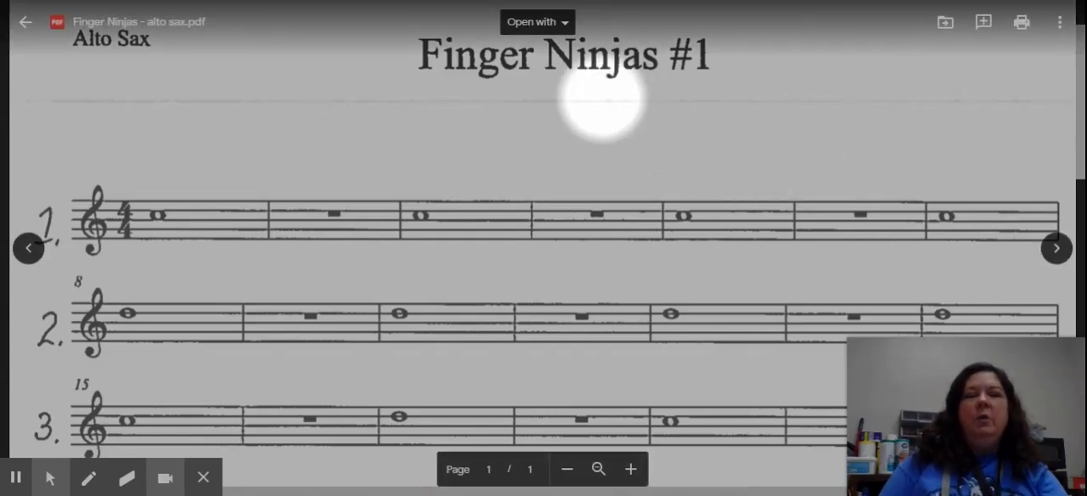
pyautogui.moveTo(561, 93)
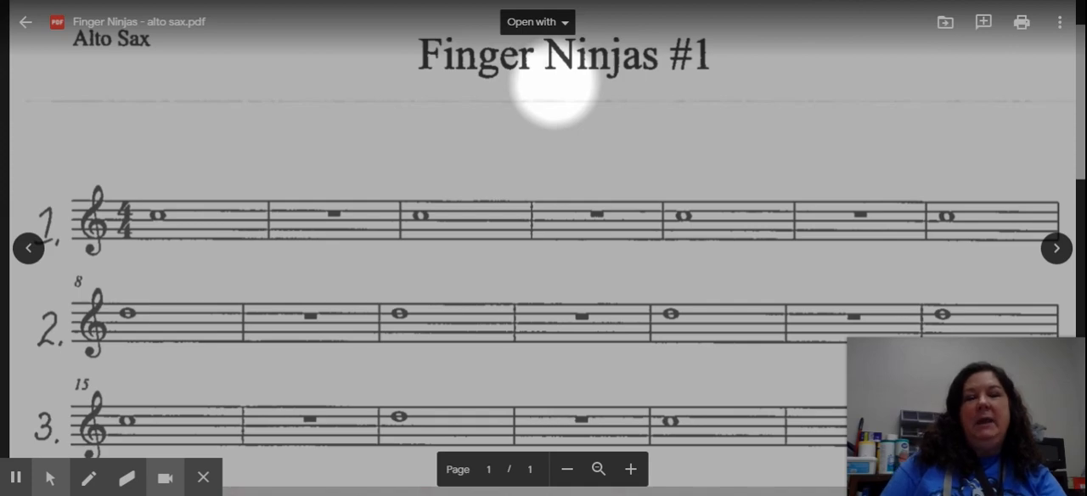
pyautogui.scroll(-3)
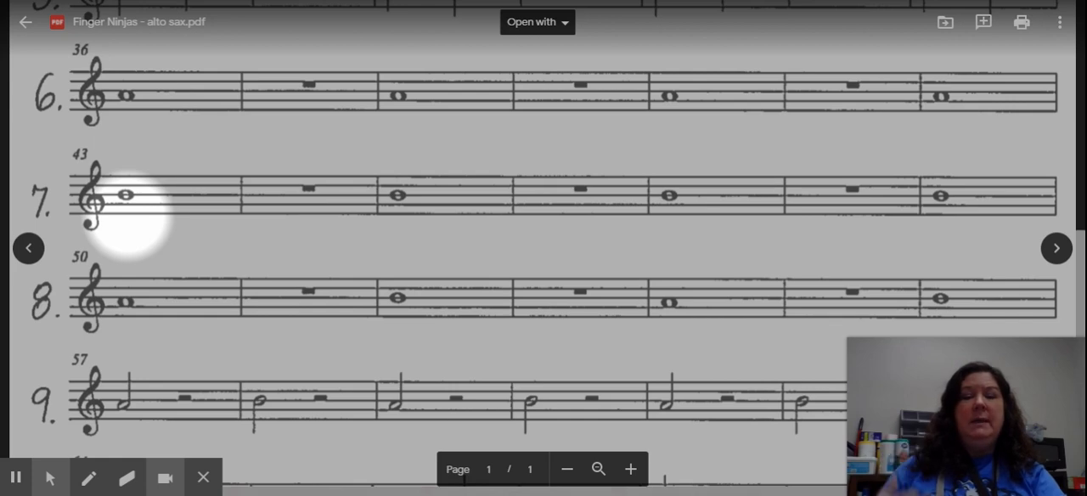
pyautogui.scroll(-3)
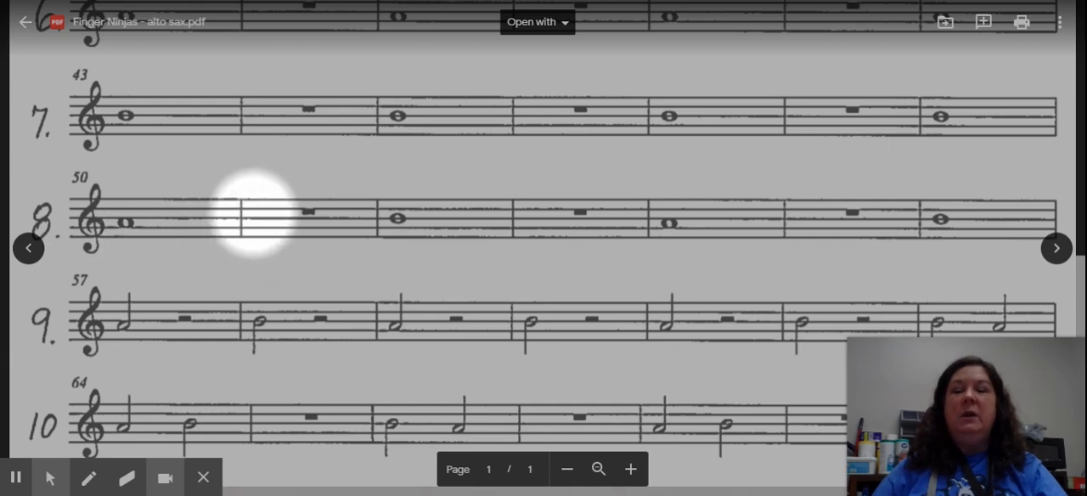
pyautogui.moveTo(133, 217)
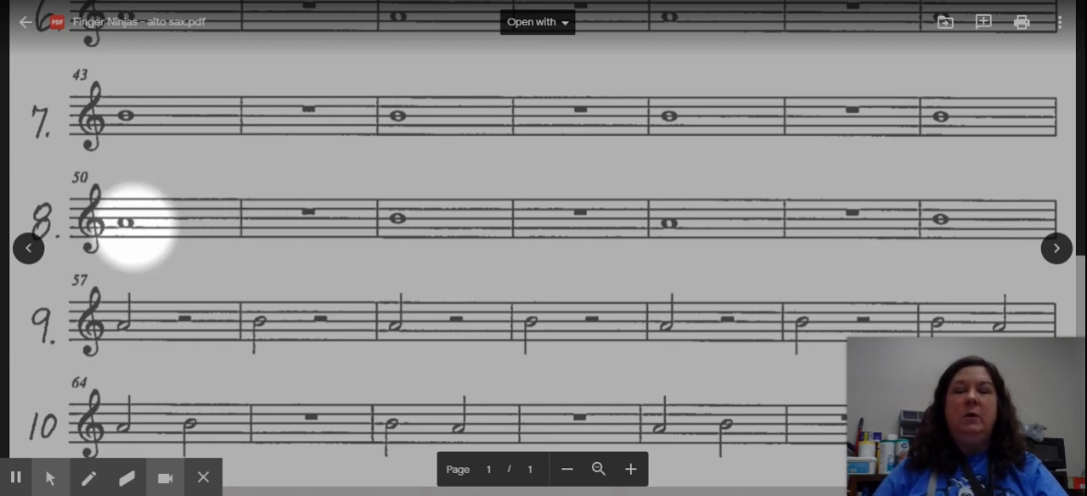
pyautogui.moveTo(241, 217)
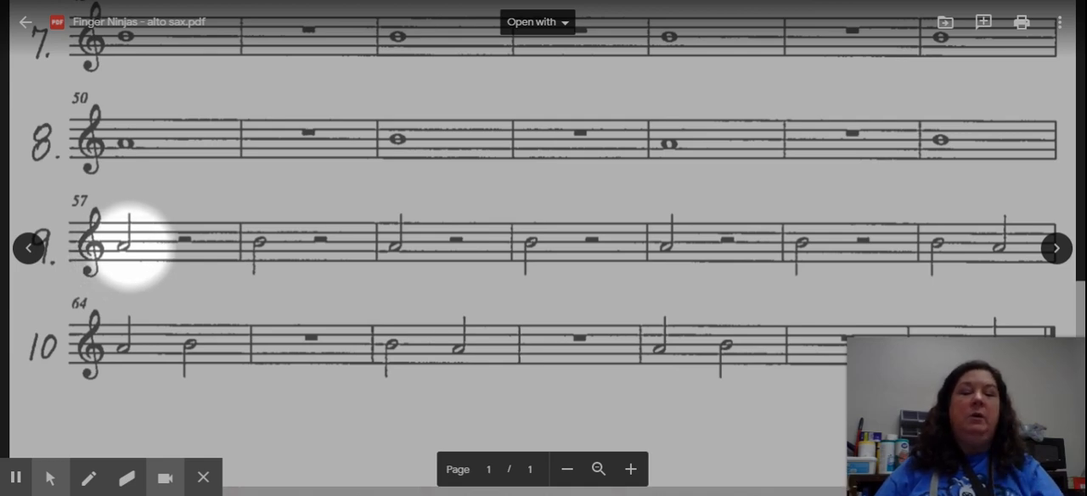
pyautogui.moveTo(178, 242)
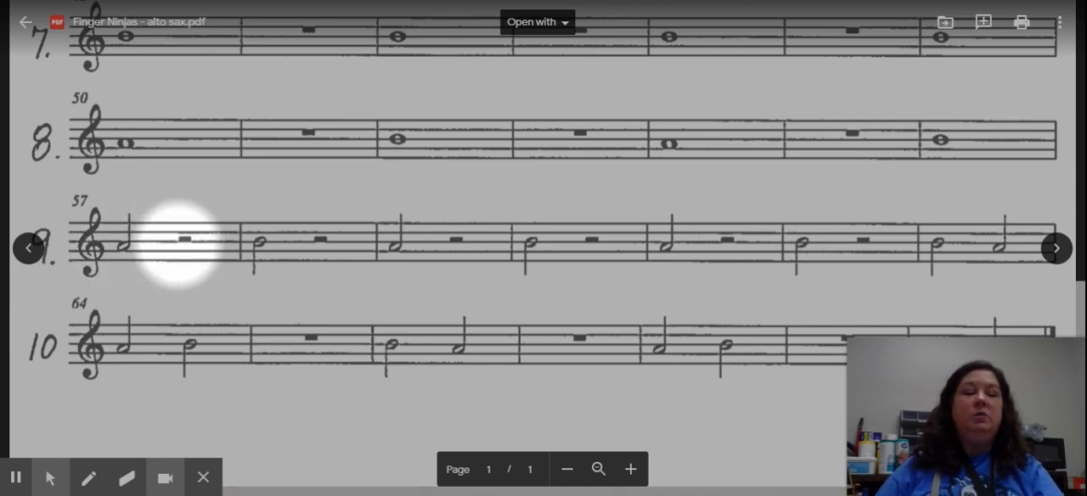